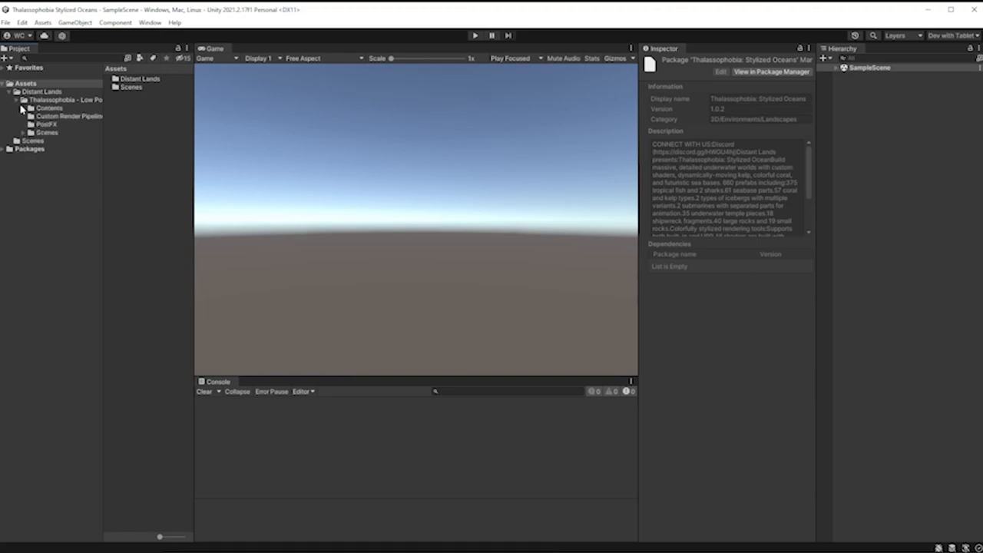
- Install the Post Processing package from the Unity Registry via the Package Manager
left_click(132, 110)
type("post p")
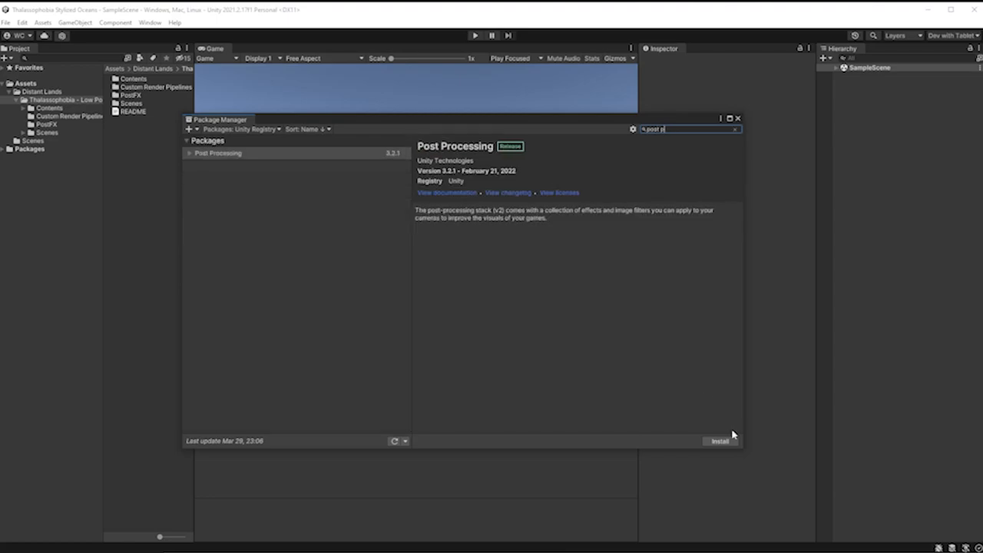
left_click(22, 24)
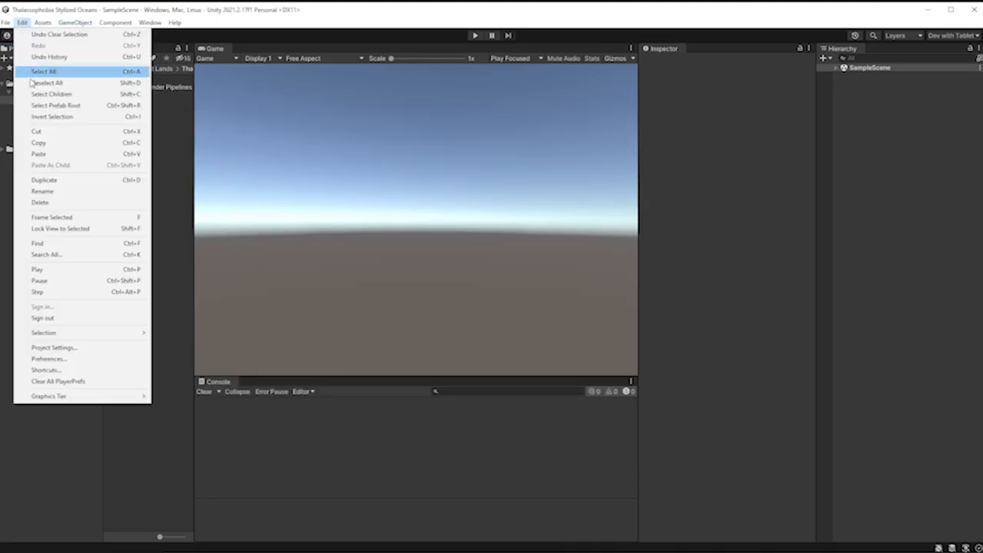